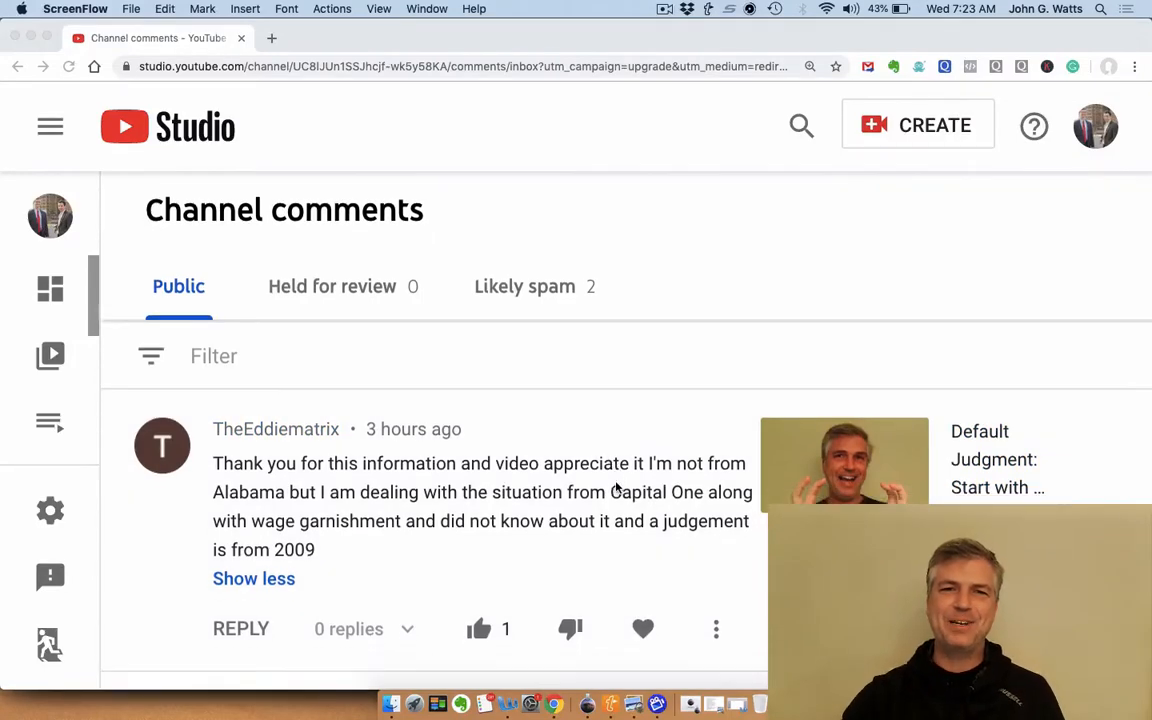
{"action": "scroll", "scroll_direction": "down", "scroll_amount": 3}
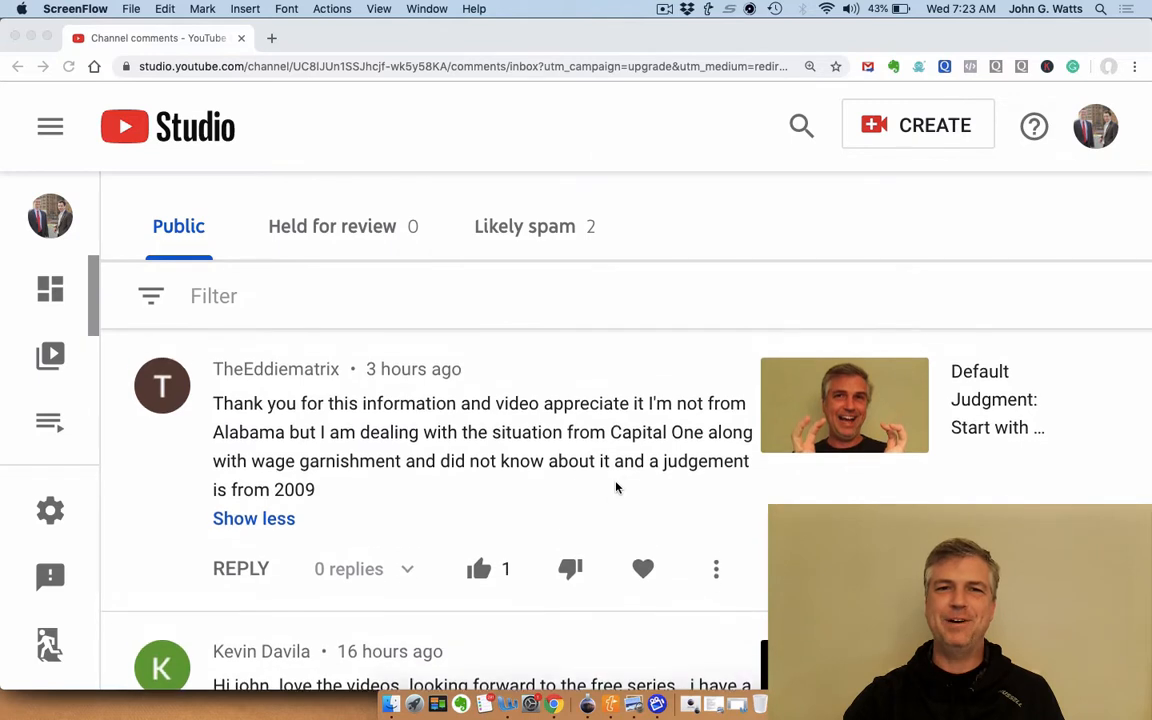